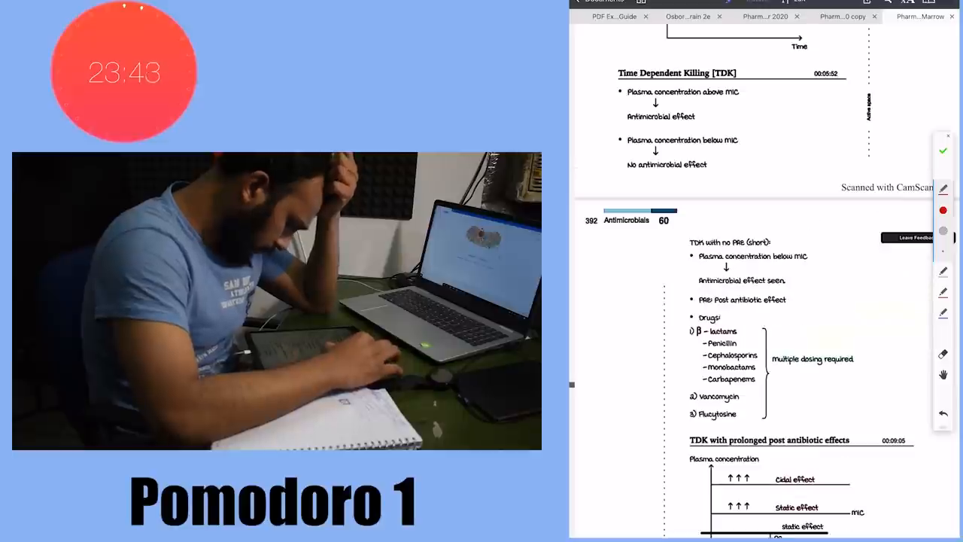
Scroll through pages 392–396, circling and wavy-underlining static effect, Pseudomonas and Tetracyclins
{"action": "scroll", "scroll_direction": "down", "scroll_amount": 3}
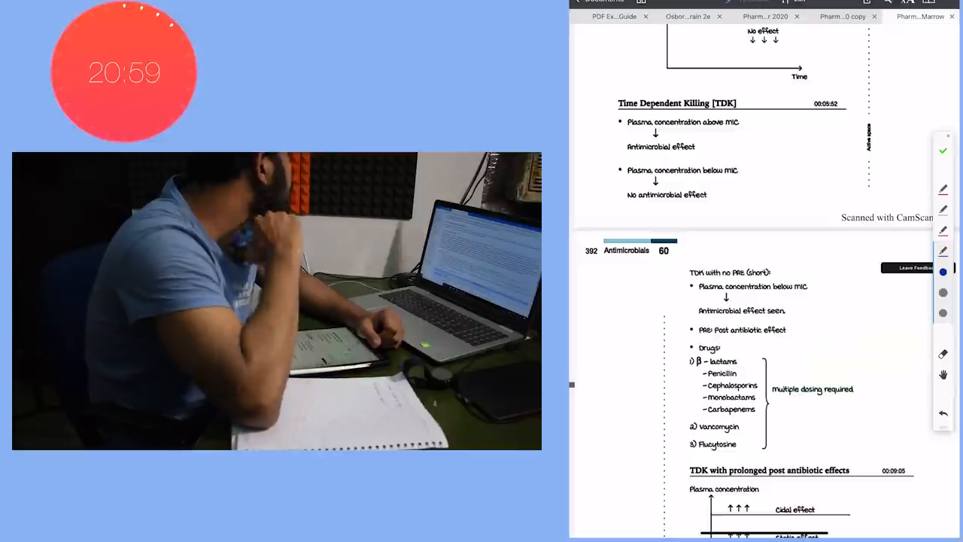
{"action": "scroll", "scroll_direction": "down", "scroll_amount": 3}
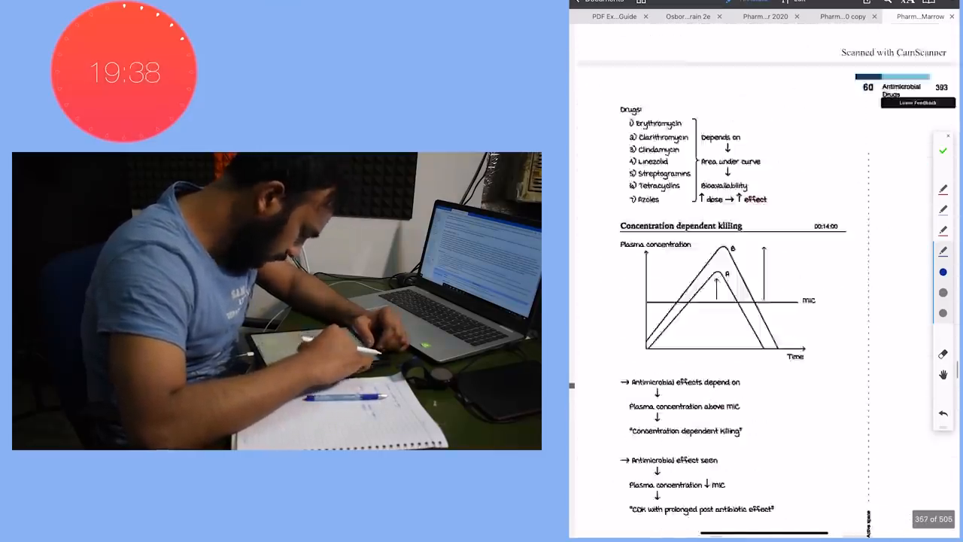
{"action": "scroll", "scroll_direction": "down", "scroll_amount": 3}
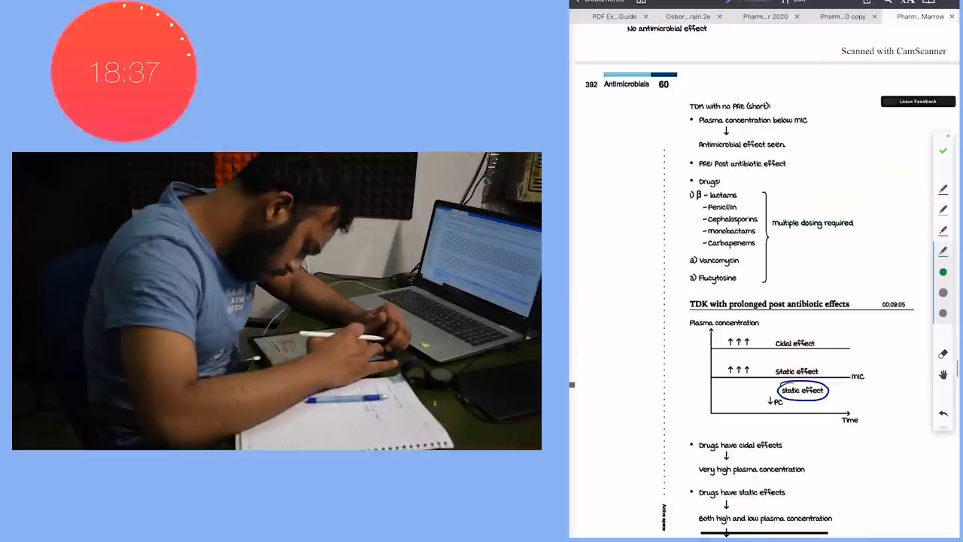
{"action": "scroll", "scroll_direction": "down", "scroll_amount": 3}
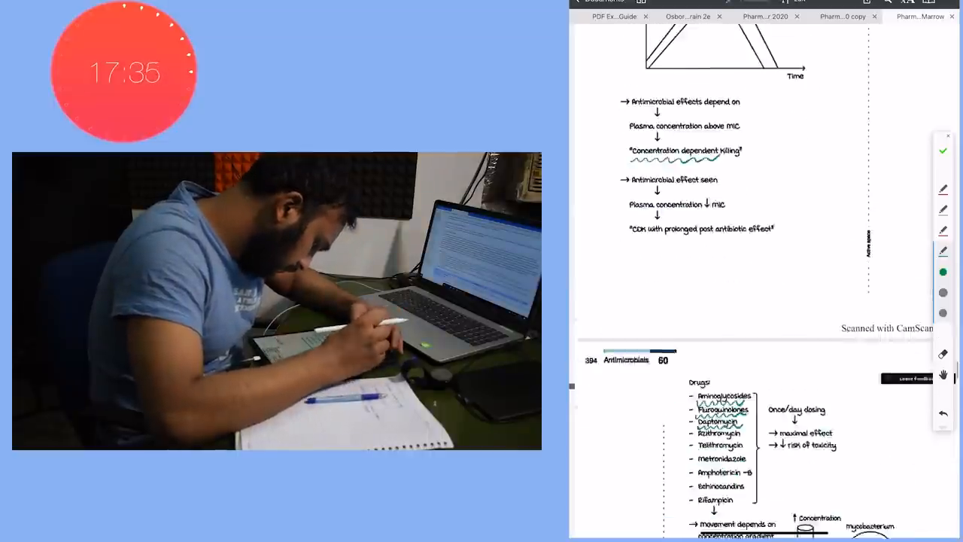
{"action": "scroll", "scroll_direction": "down", "scroll_amount": 3}
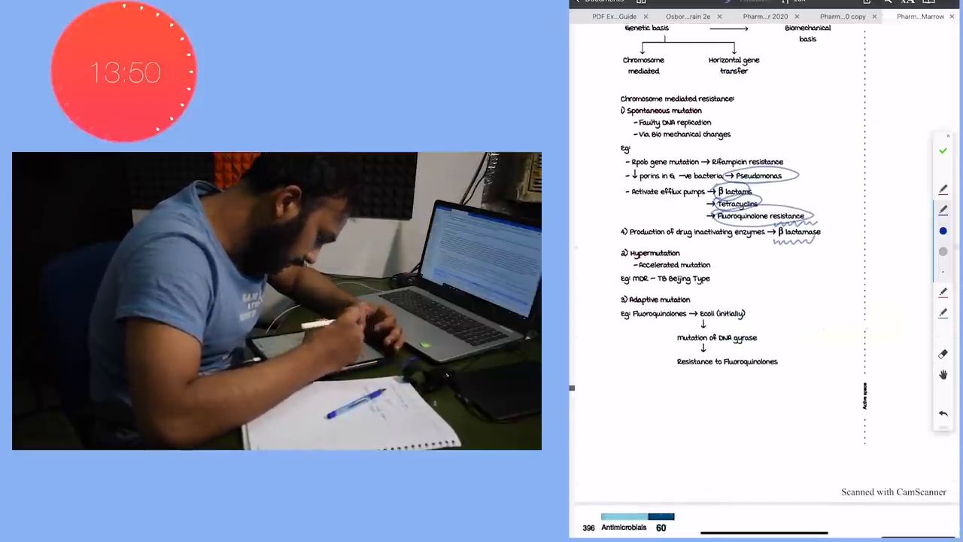
Scroll past the biofilm page to the Cell Wall Synthesis Inhibitors pathway diagram
{"action": "scroll", "scroll_direction": "down", "scroll_amount": 3}
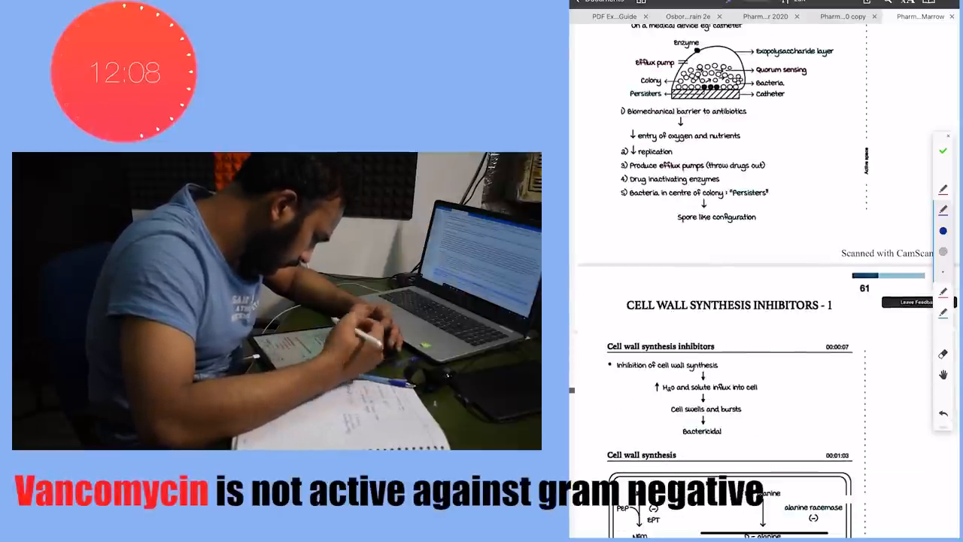
{"action": "scroll", "scroll_direction": "down", "scroll_amount": 3}
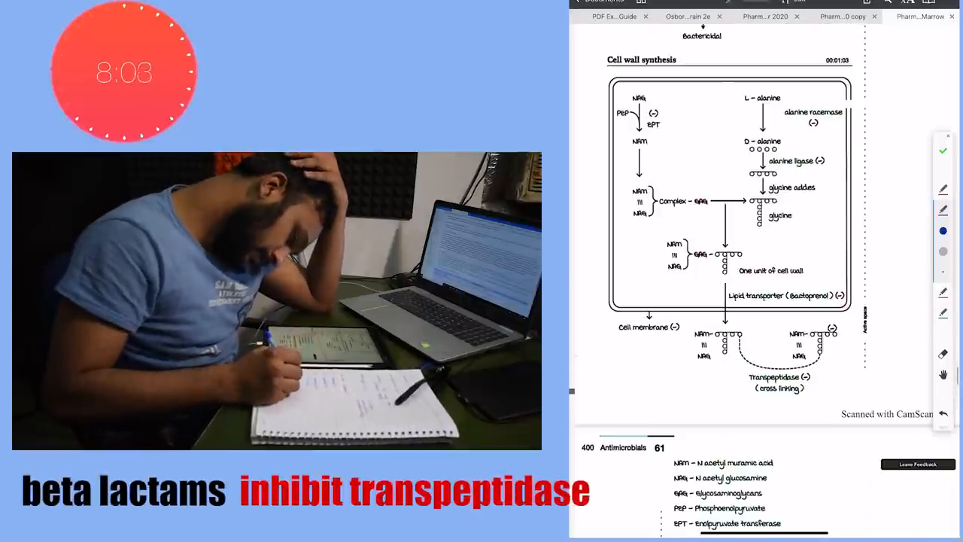
Reach Cell Wall Synthesis Inhibitors-2 and mark lipid soluble and G+ve bacteria with red arrows
{"action": "scroll", "scroll_direction": "down", "scroll_amount": 3}
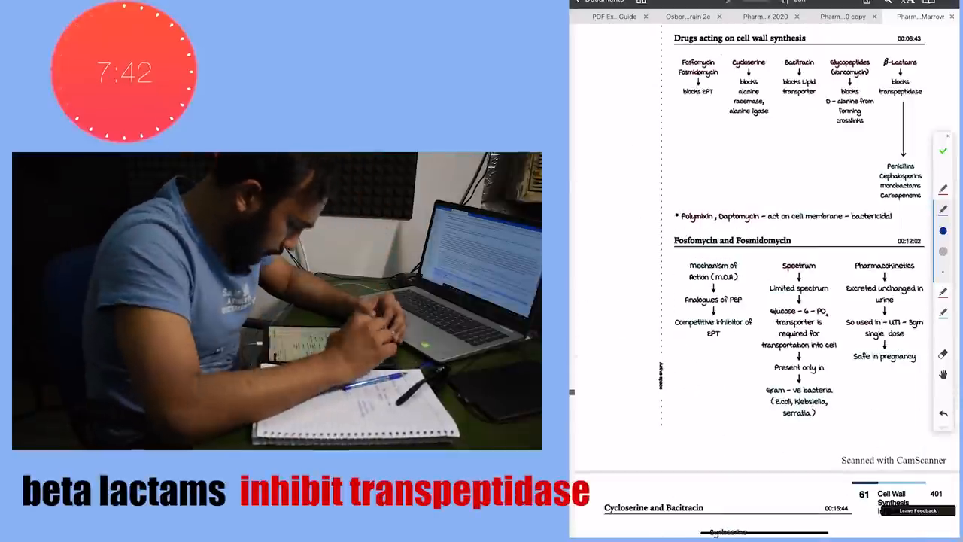
{"action": "scroll", "scroll_direction": "down", "scroll_amount": 3}
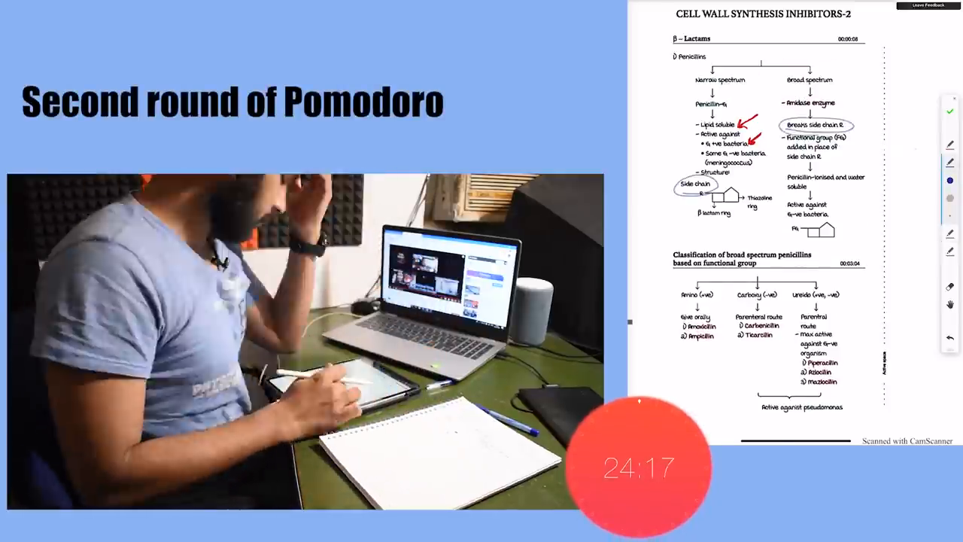
Tick Amoxicillin, Ampicillin, Carbenicillin and Ticarcillin, highlight Penicillin-V, and mark the syphilis uses
{"action": "scroll", "scroll_direction": "down", "scroll_amount": 3}
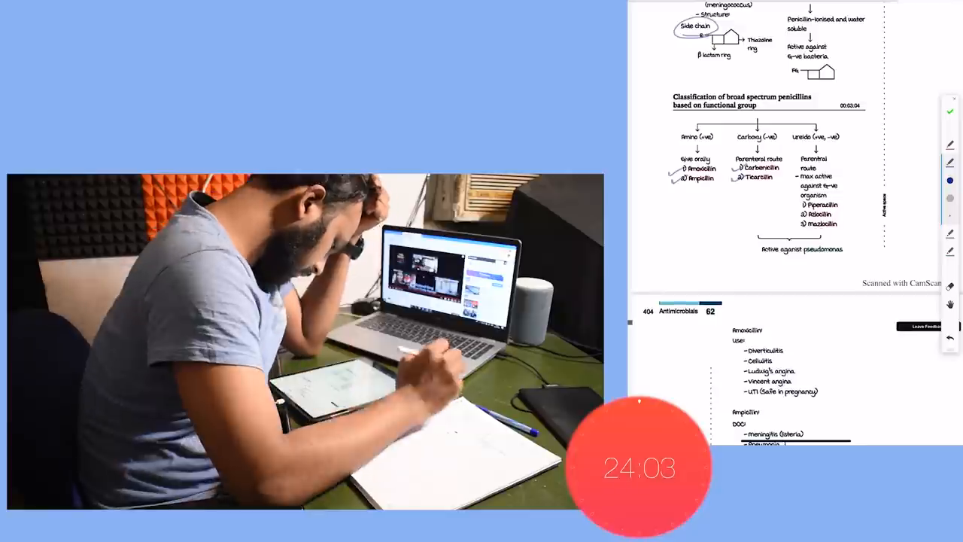
{"action": "scroll", "scroll_direction": "down", "scroll_amount": 3}
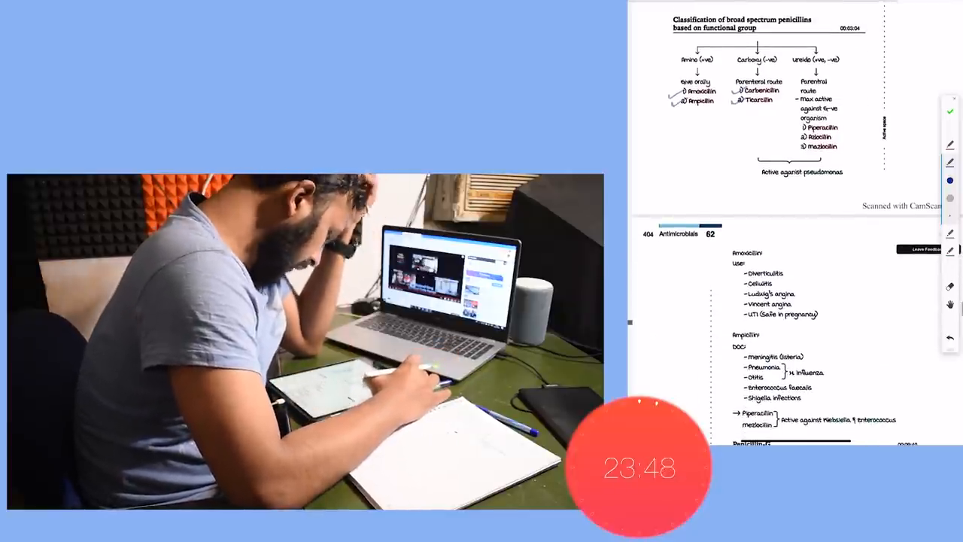
{"action": "scroll", "scroll_direction": "down", "scroll_amount": 3}
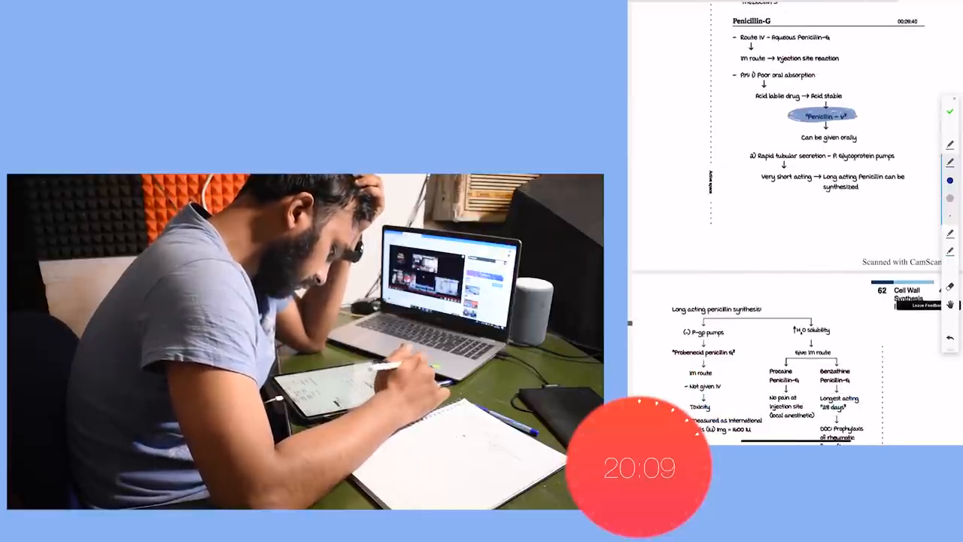
{"action": "scroll", "scroll_direction": "down", "scroll_amount": 3}
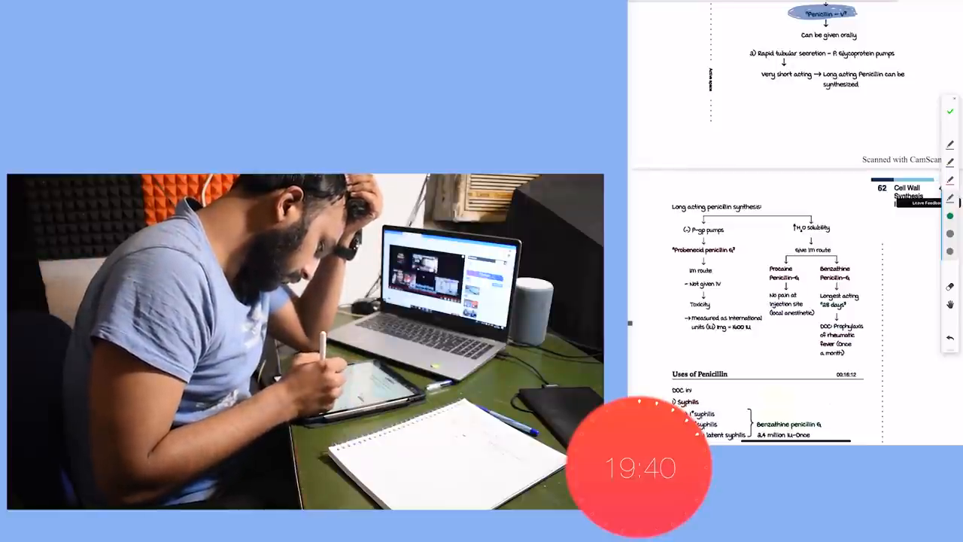
{"action": "scroll", "scroll_direction": "down", "scroll_amount": 3}
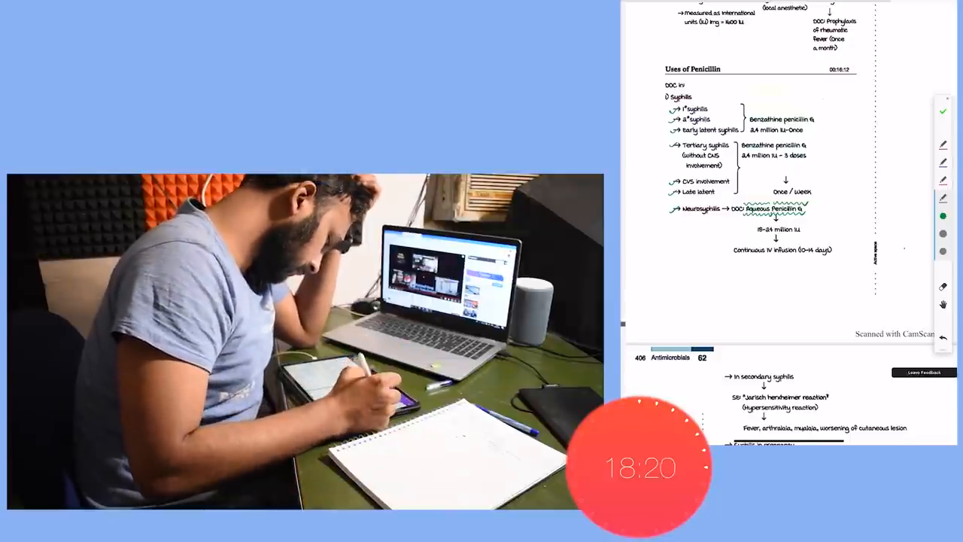
Underline Class A and B β-lactamases in green and circle DOC: Carbapenems
{"action": "scroll", "scroll_direction": "down", "scroll_amount": 3}
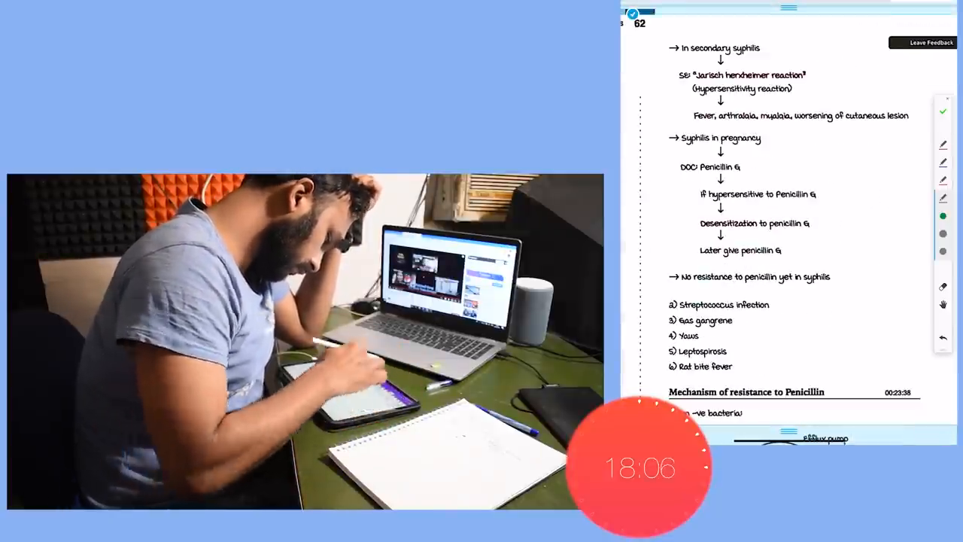
{"action": "scroll", "scroll_direction": "down", "scroll_amount": 3}
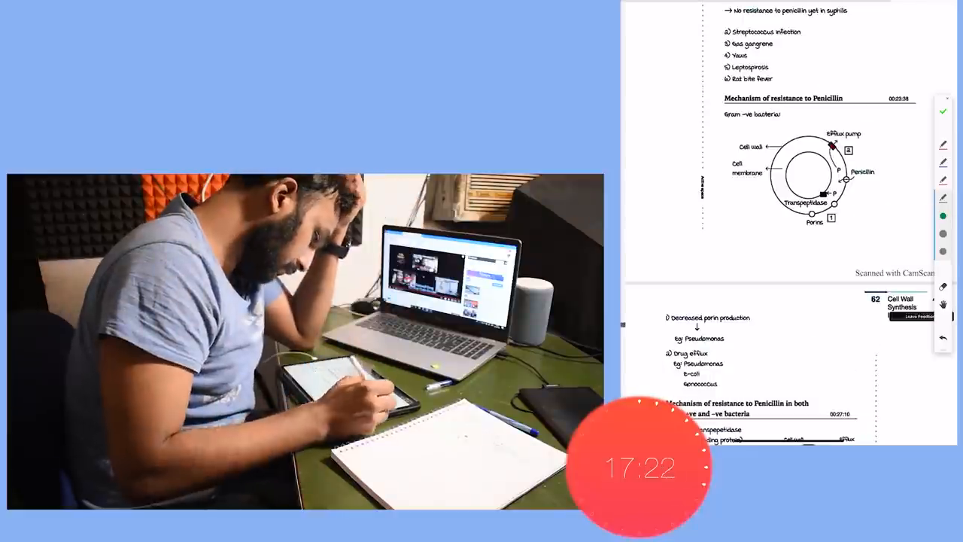
{"action": "scroll", "scroll_direction": "down", "scroll_amount": 3}
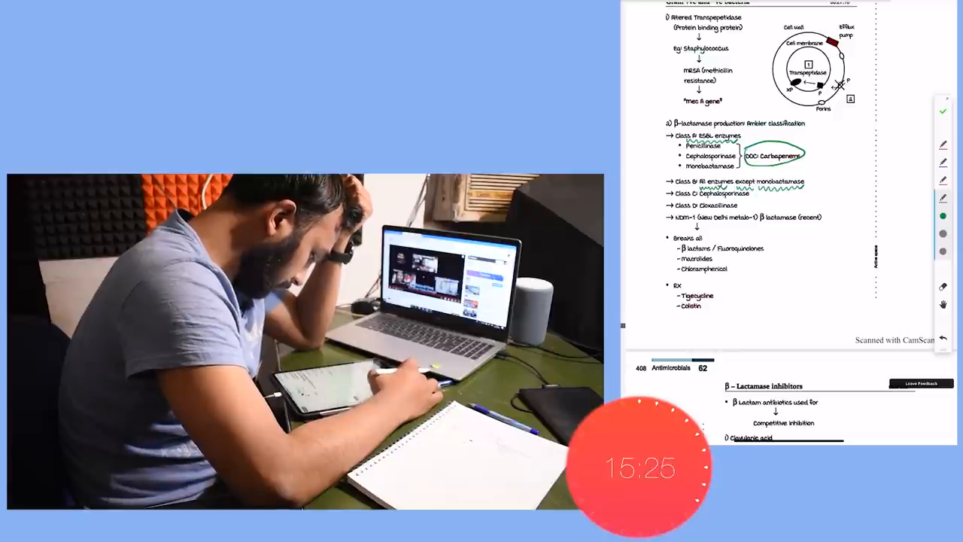
{"action": "scroll", "scroll_direction": "down", "scroll_amount": 3}
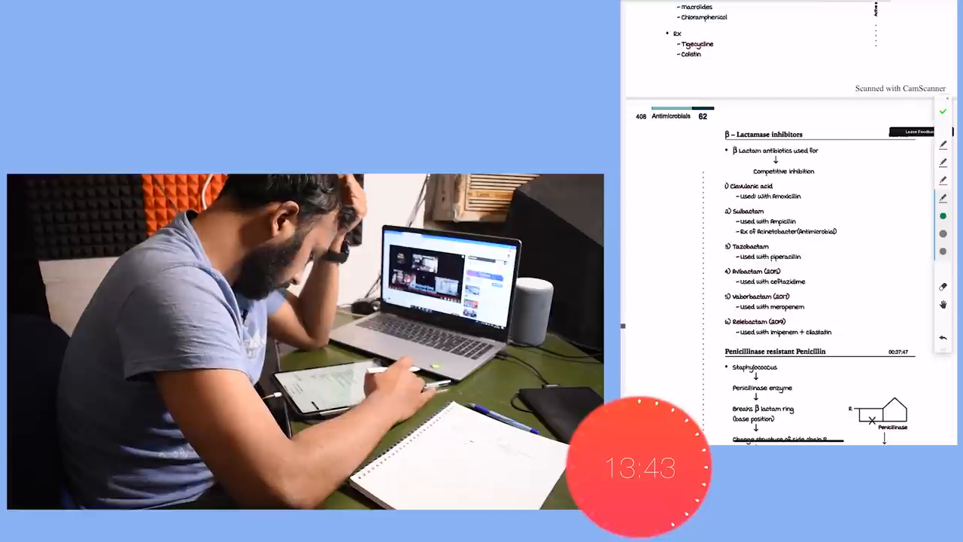
Green wavy-underline Staphylococcus and Penicillinase enzyme, then scroll toward the MRSA/VRSA page
{"action": "scroll", "scroll_direction": "down", "scroll_amount": 3}
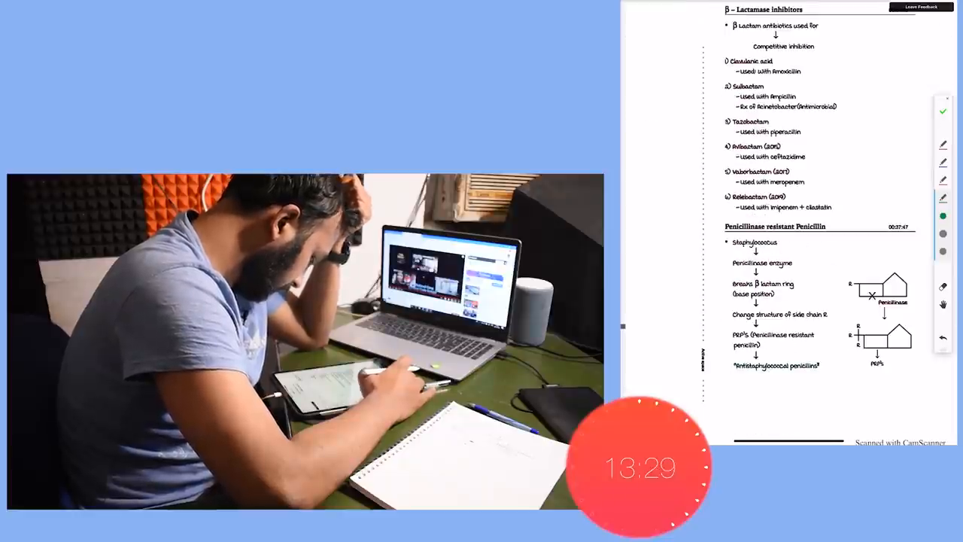
{"action": "left_click_drag", "start_coordinate": [734, 240], "coordinate": [794, 264]}
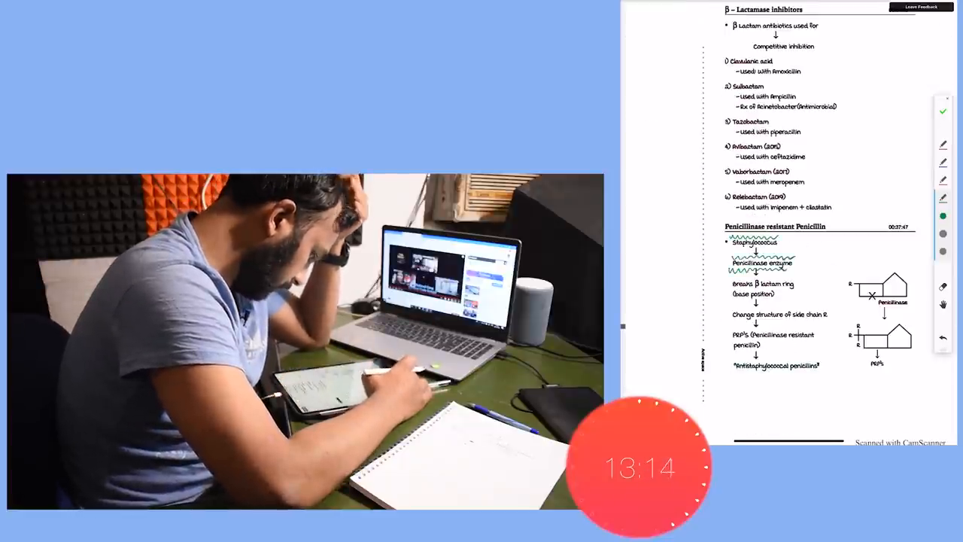
{"action": "scroll", "scroll_direction": "down", "scroll_amount": 3}
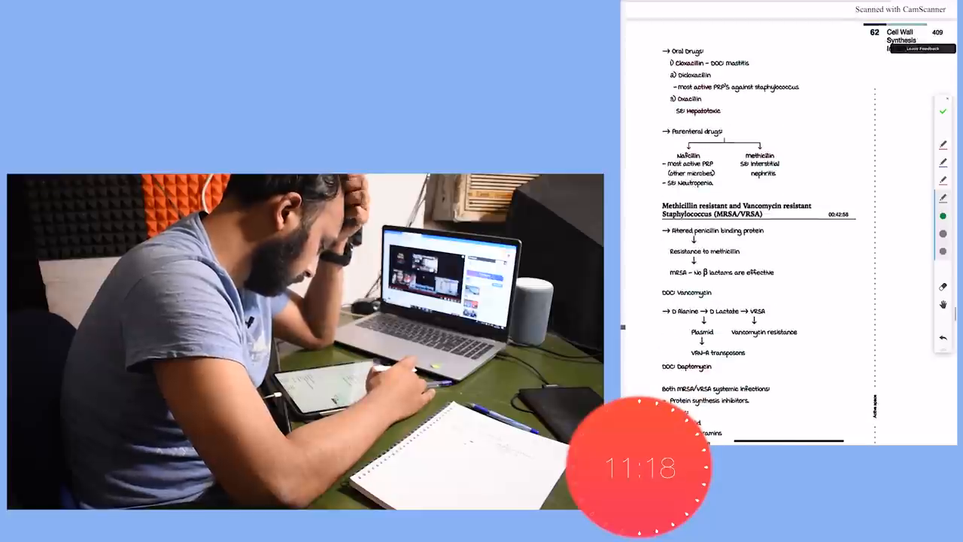
{"action": "scroll", "scroll_direction": "down", "scroll_amount": 3}
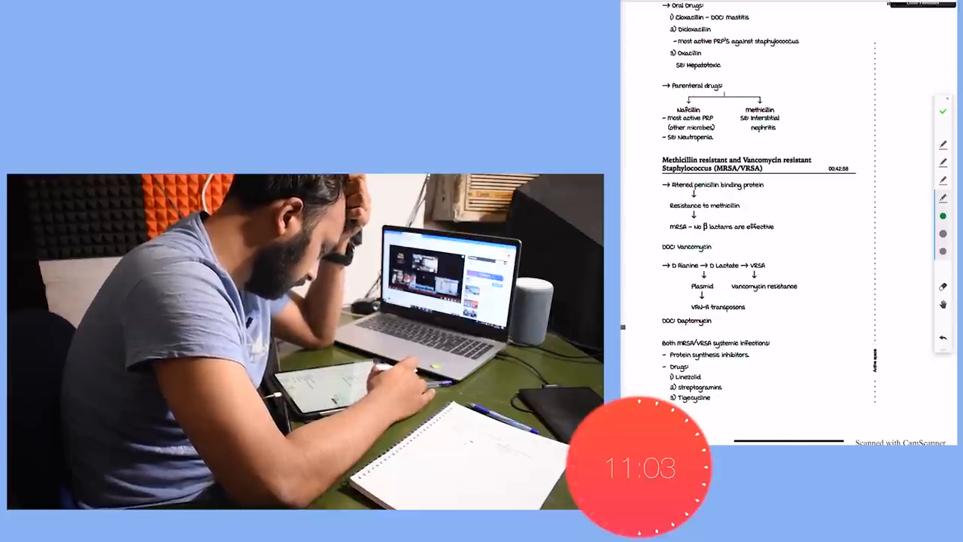
{"action": "scroll", "scroll_direction": "down", "scroll_amount": 3}
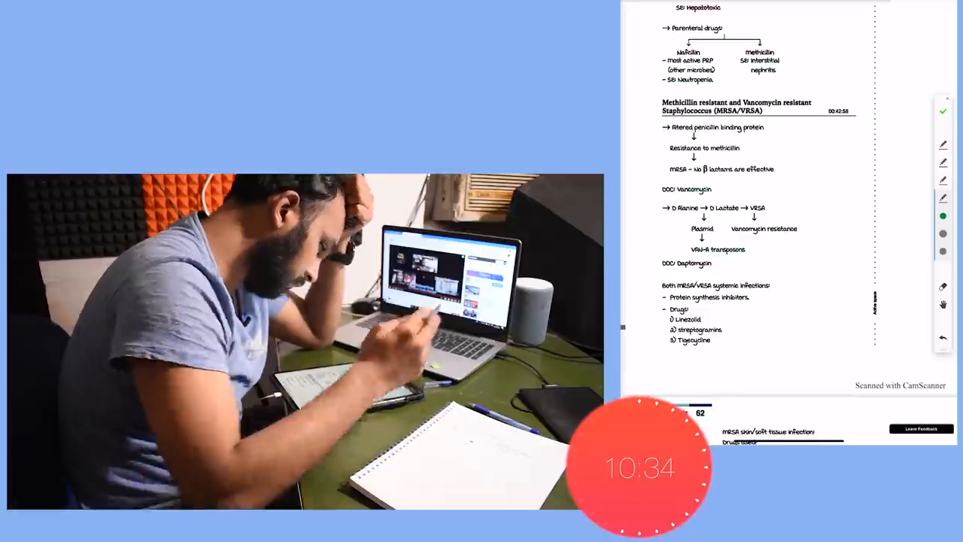
{"action": "scroll", "scroll_direction": "down", "scroll_amount": 3}
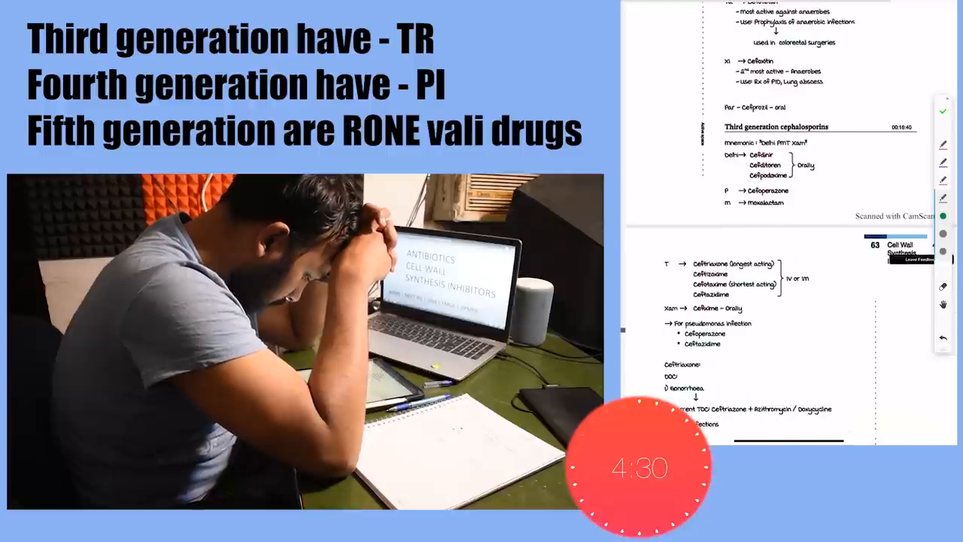
Scroll down to page 63 on third-generation cephalosporins and ceftriaxone
{"action": "scroll", "scroll_direction": "down", "scroll_amount": 3}
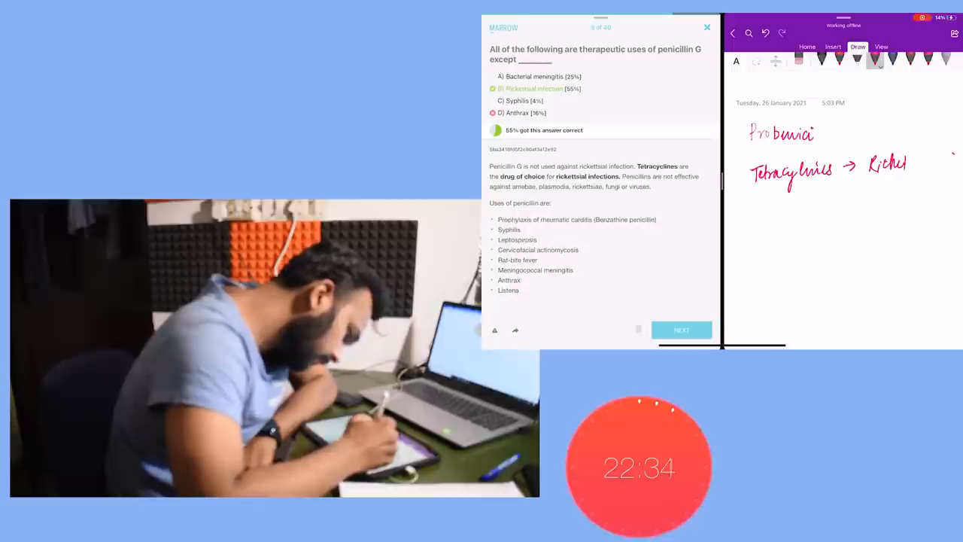
Answer Marrow penicillin MCQs 3–6, through the Penicillin G and Probenecid questions
{"action": "left_click", "coordinate": [681, 330]}
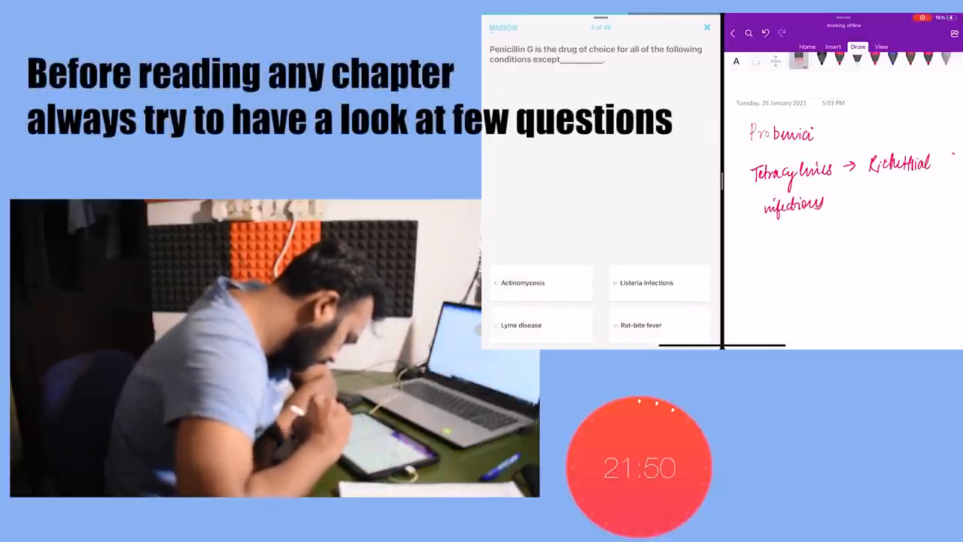
{"action": "left_click", "coordinate": [522, 325]}
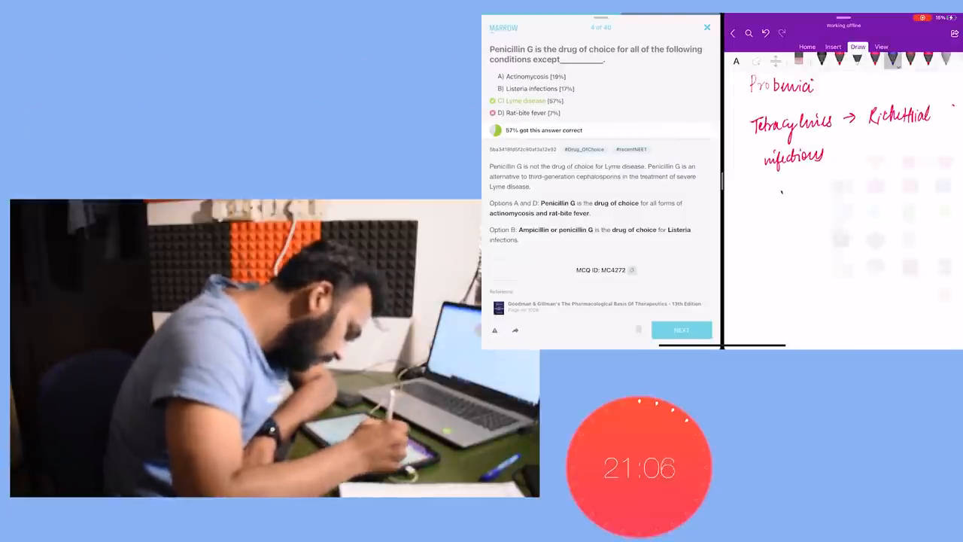
{"action": "left_click", "coordinate": [681, 330]}
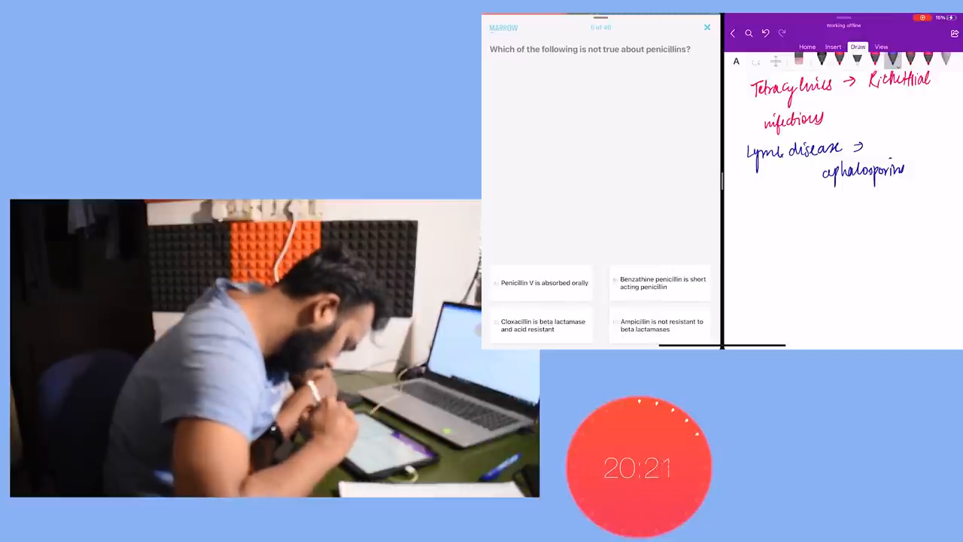
{"action": "left_click", "coordinate": [660, 282]}
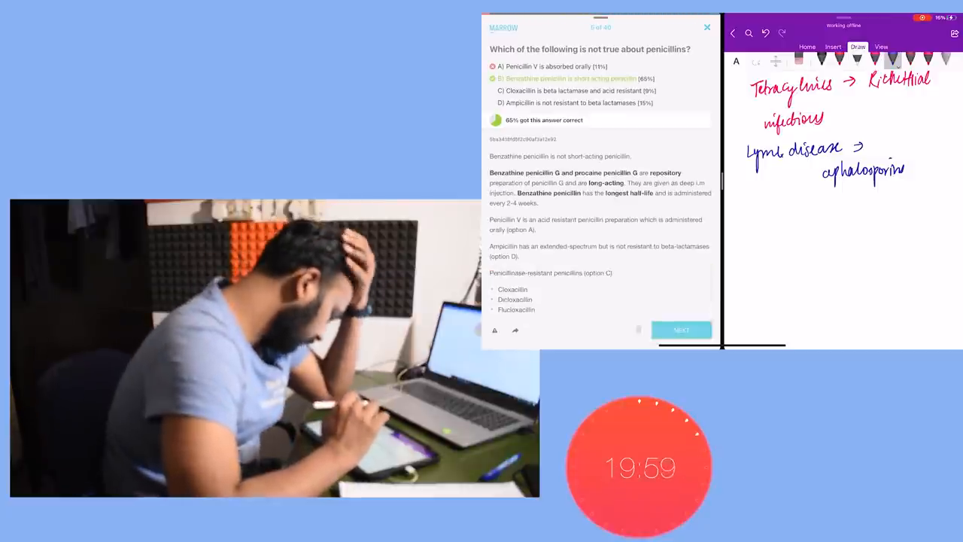
{"action": "left_click", "coordinate": [681, 330]}
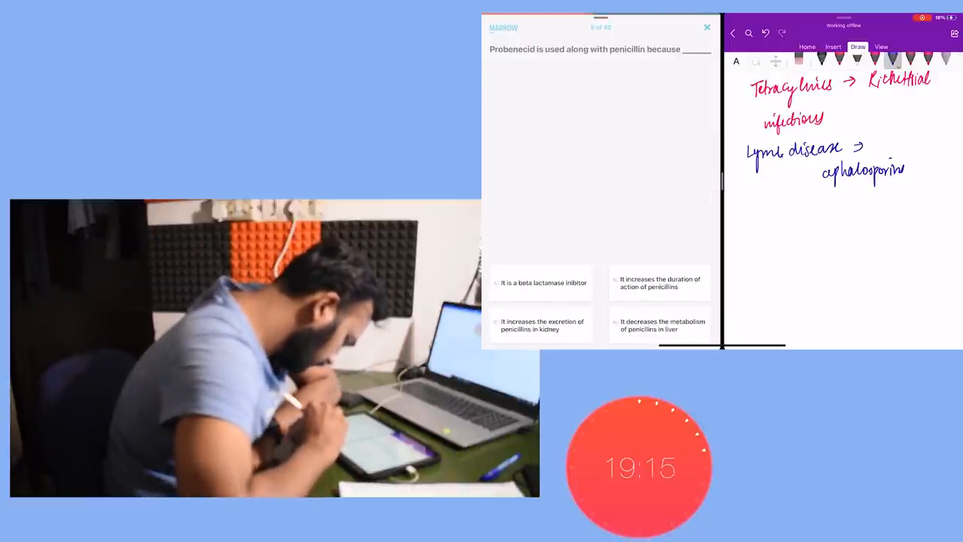
{"action": "left_click", "coordinate": [660, 283]}
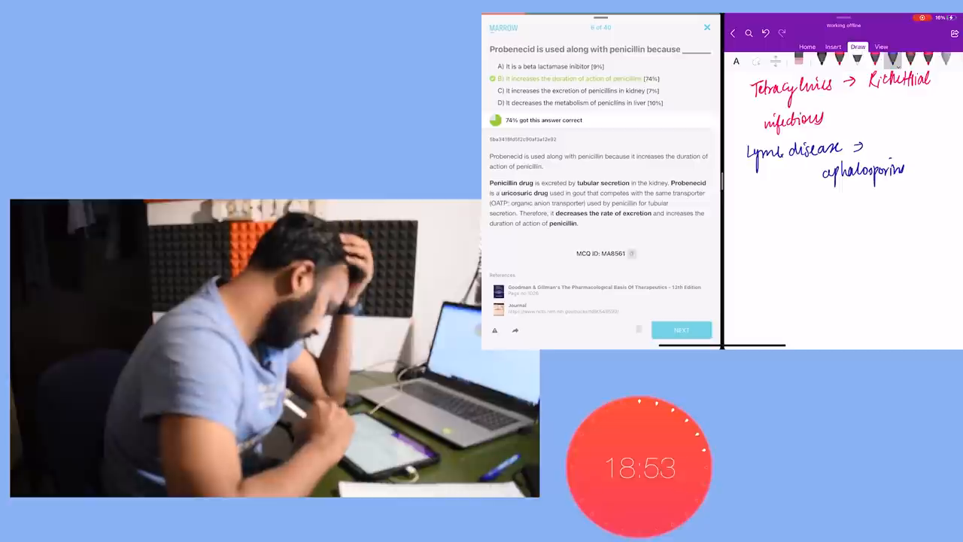
Answer MCQs 7–13 on penicillinase, extended-spectrum penicillins and antibiotic class combinations
{"action": "left_click", "coordinate": [681, 329]}
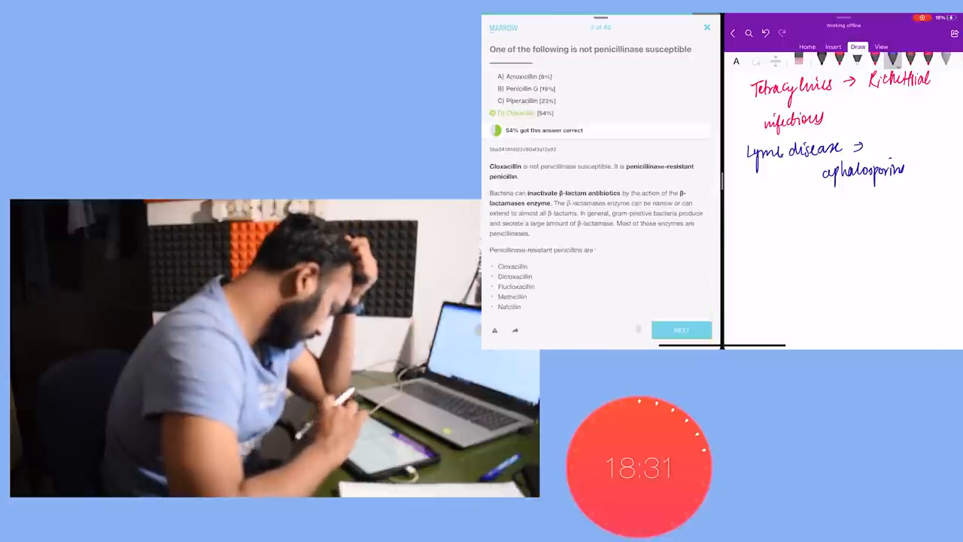
{"action": "scroll", "scroll_direction": "down", "scroll_amount": 3}
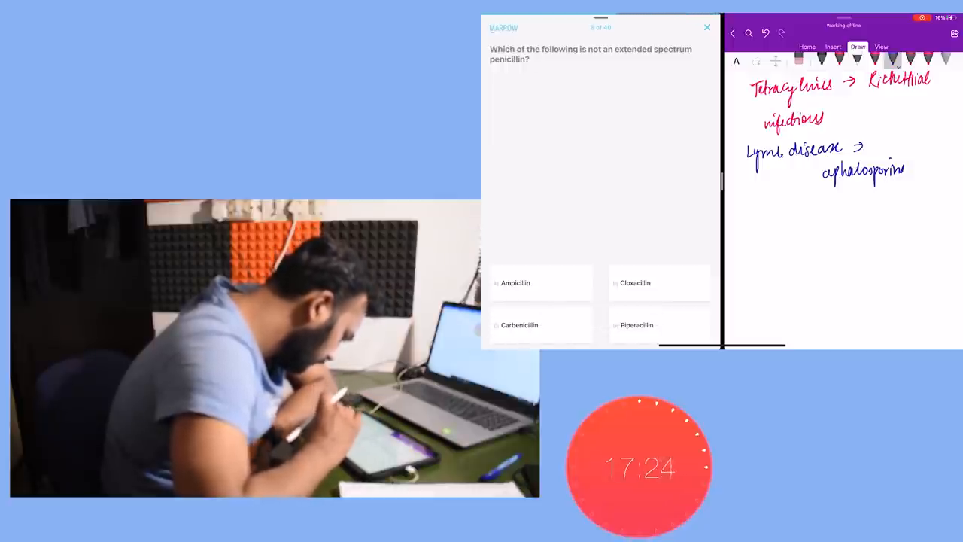
{"action": "left_click", "coordinate": [635, 282]}
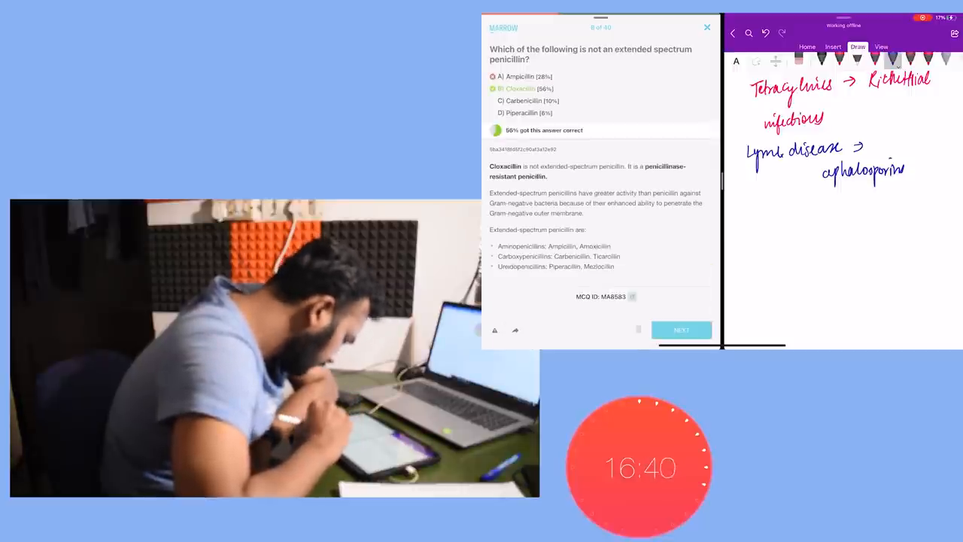
{"action": "left_click", "coordinate": [680, 329]}
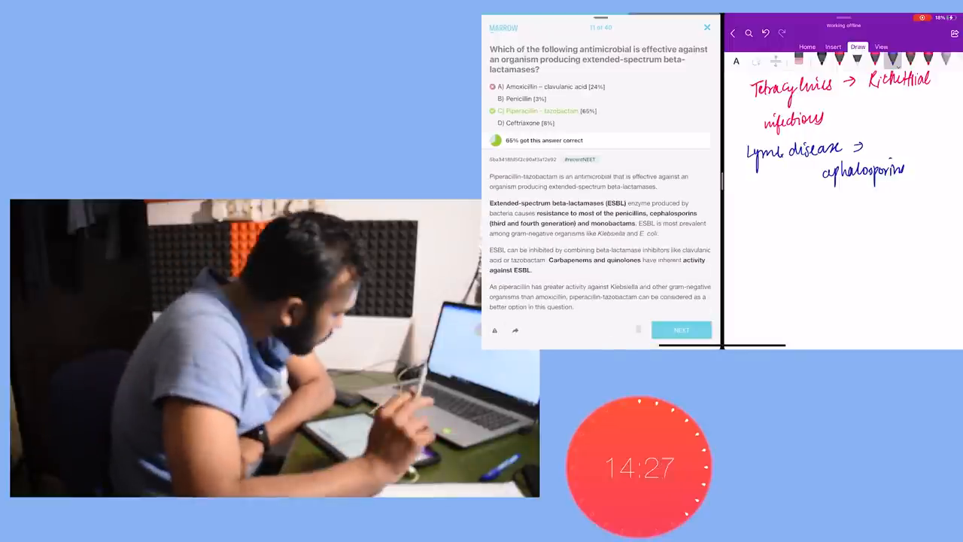
{"action": "left_click", "coordinate": [681, 330]}
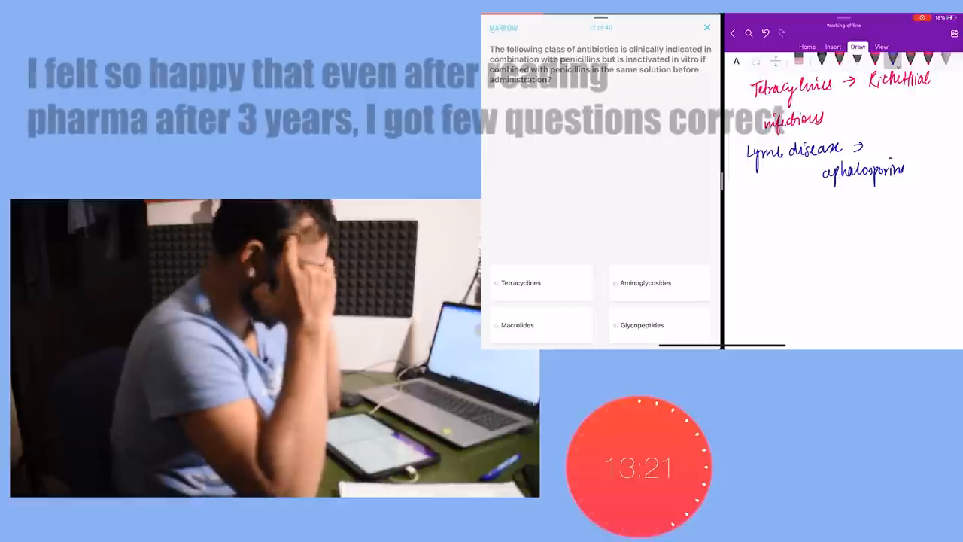
{"action": "left_click", "coordinate": [645, 282]}
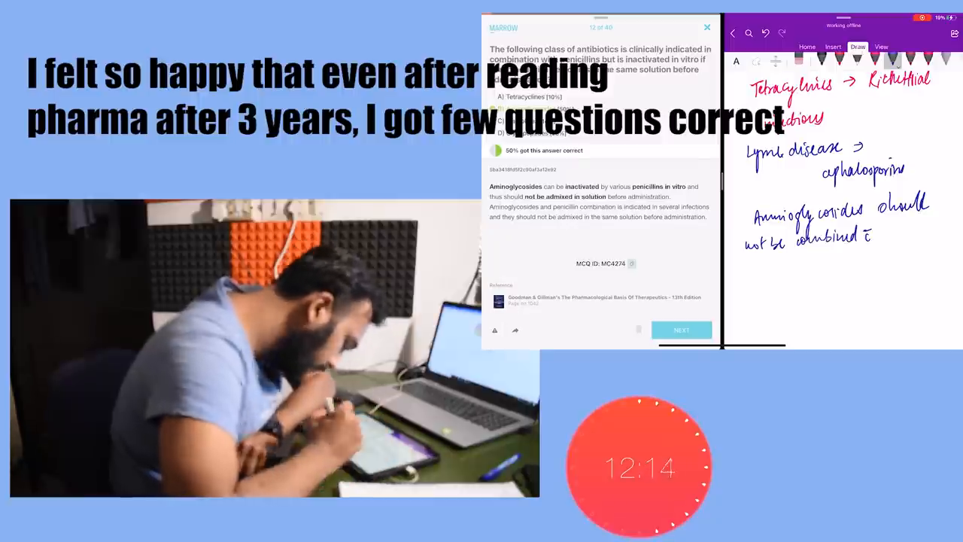
{"action": "left_click", "coordinate": [681, 330]}
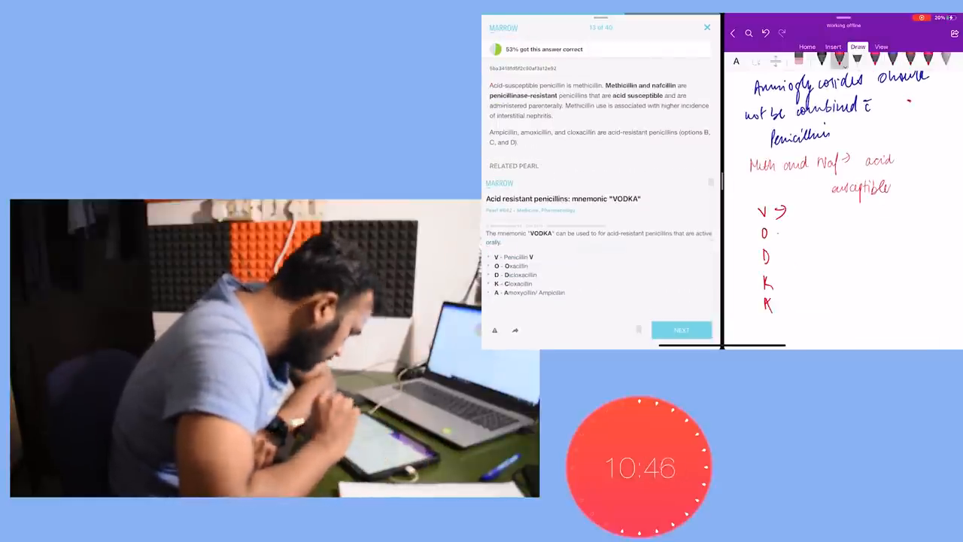
Answer the neutropenia and Jarisch-Herxheimer MCQs, reaching the Clostridium difficile question
{"action": "left_click", "coordinate": [682, 330]}
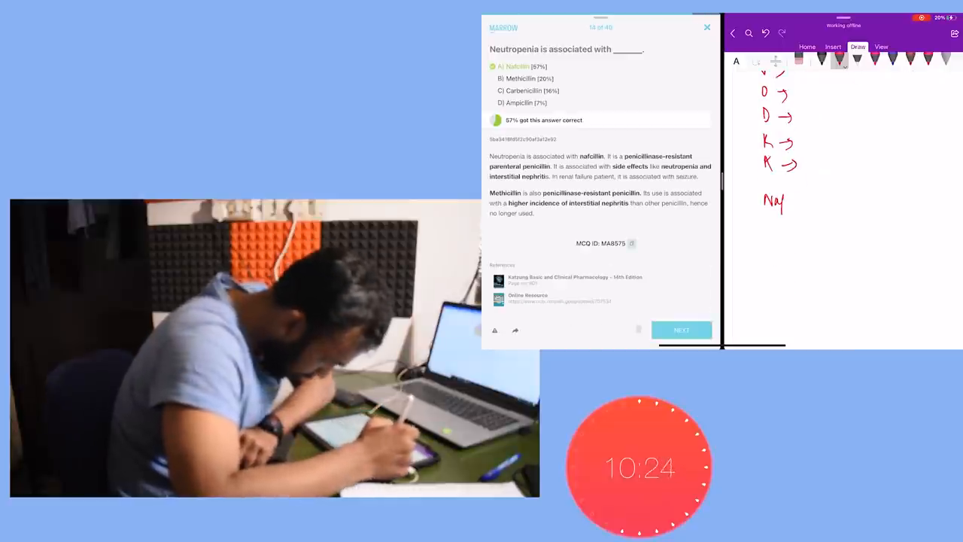
{"action": "left_click", "coordinate": [681, 330]}
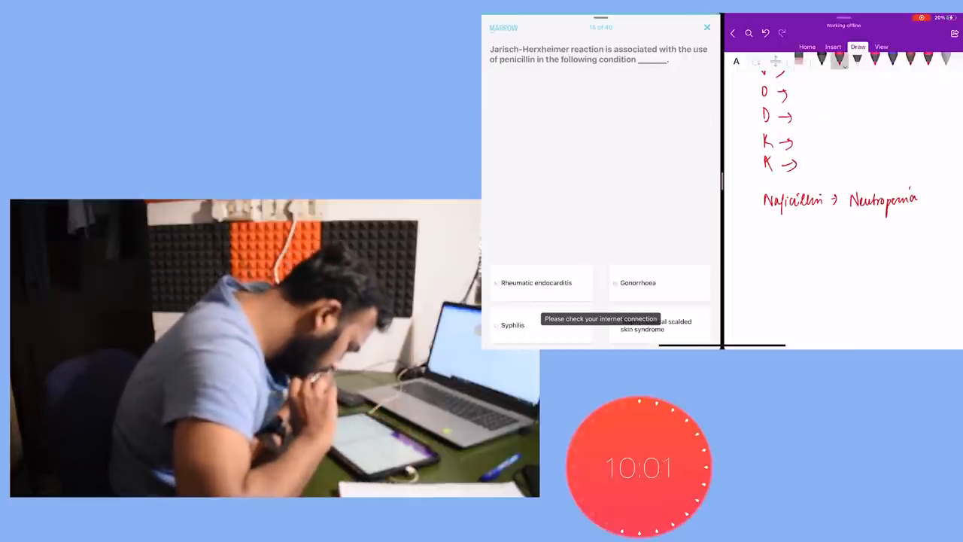
{"action": "left_click", "coordinate": [512, 324]}
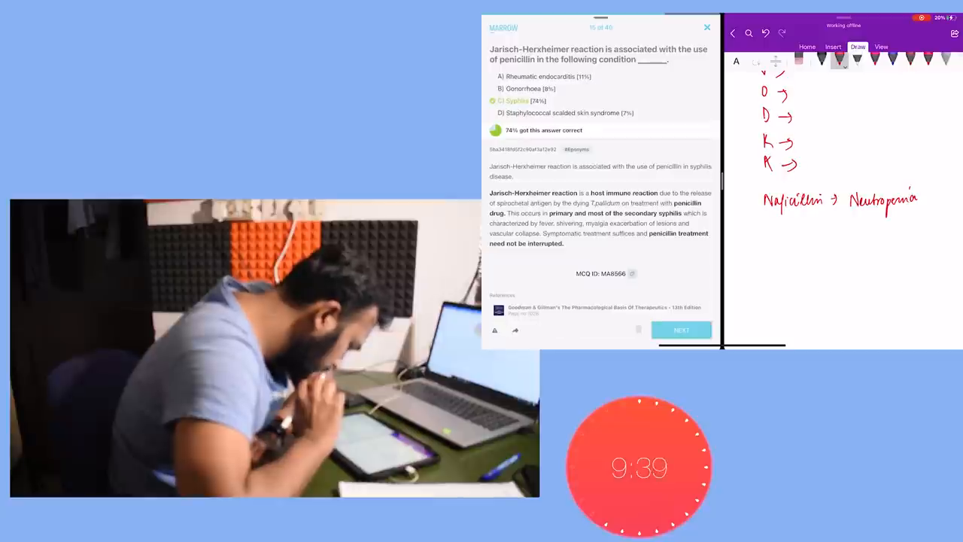
{"action": "left_click", "coordinate": [681, 330]}
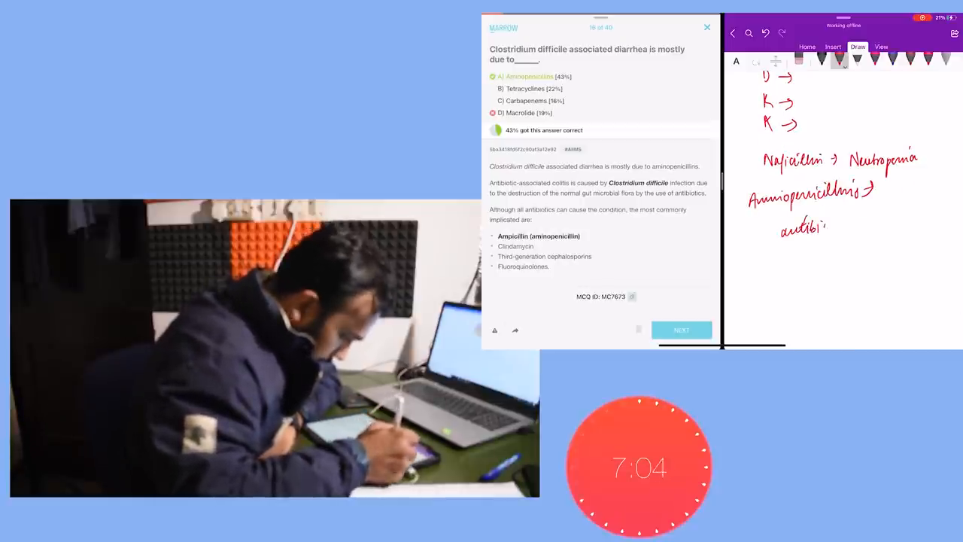
Answer the Marrow penicillin allergy and cephalosporin questions, advancing to the antipseudomonal cephalosporin question
{"action": "left_click", "coordinate": [681, 329]}
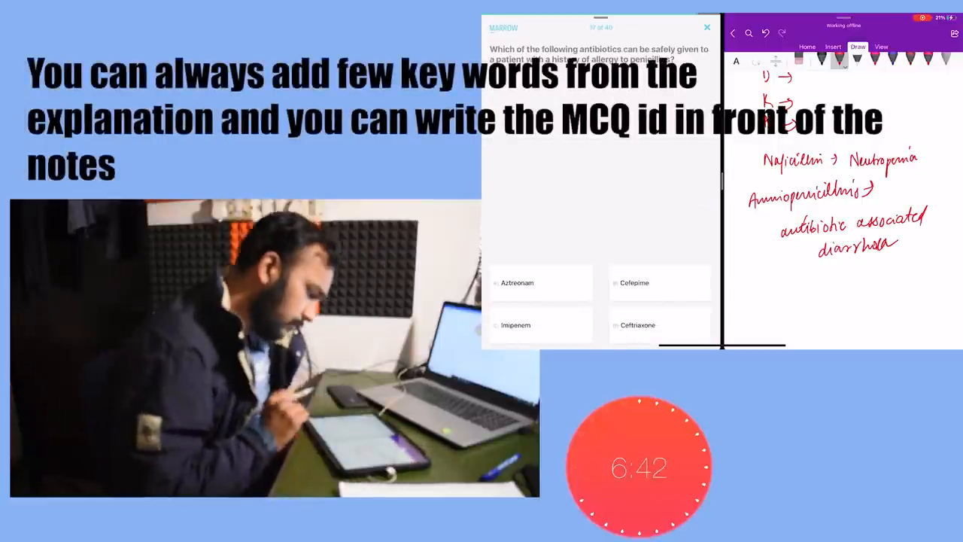
{"action": "left_click", "coordinate": [517, 282]}
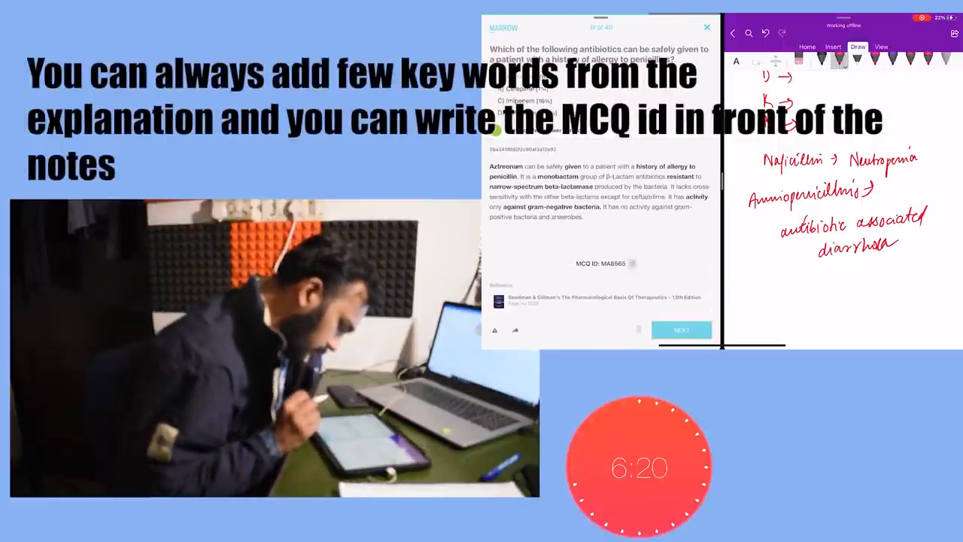
{"action": "left_click", "coordinate": [681, 330]}
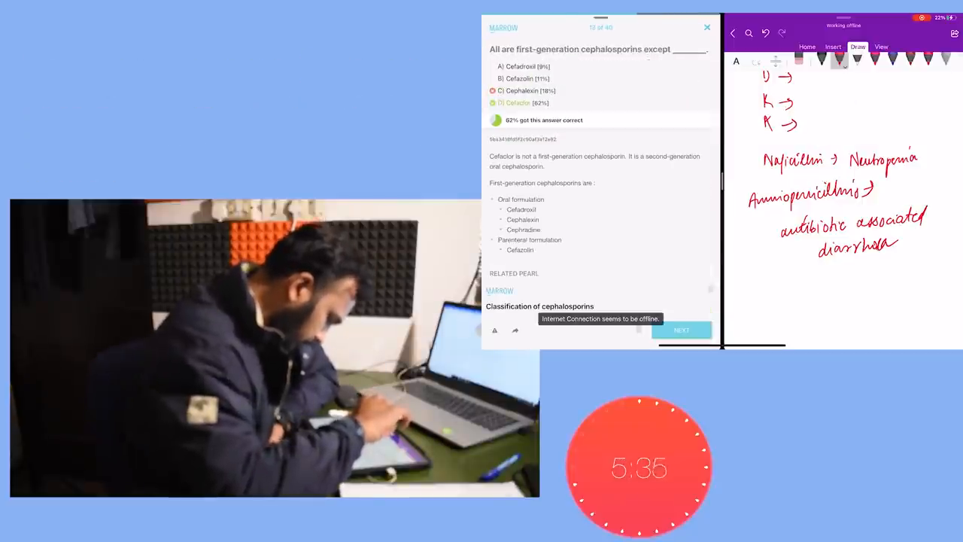
{"action": "left_click", "coordinate": [680, 330]}
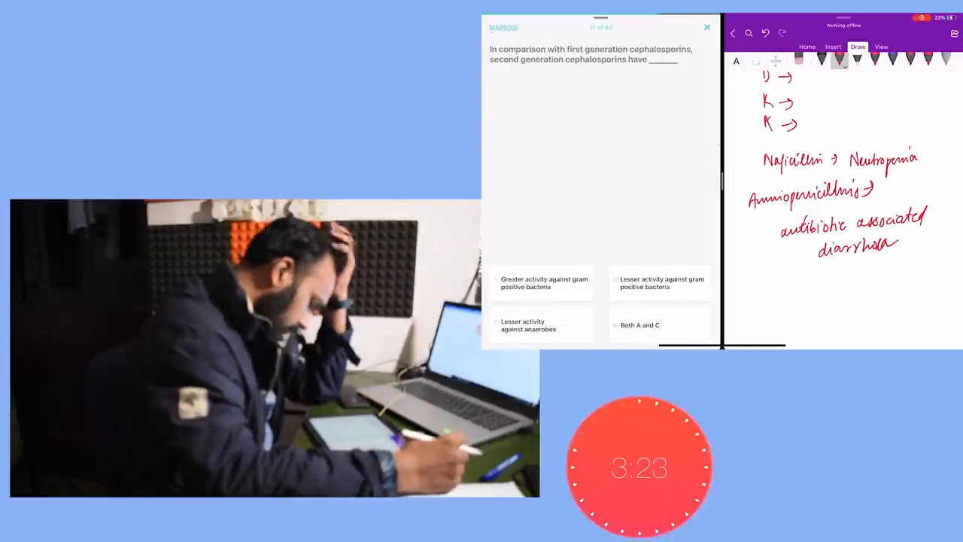
{"action": "left_click", "coordinate": [659, 283]}
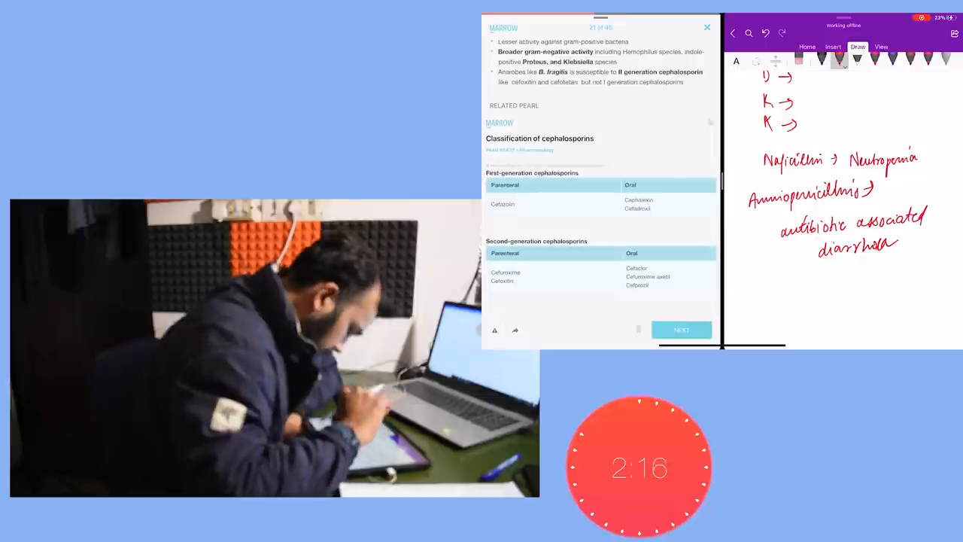
{"action": "left_click", "coordinate": [682, 329]}
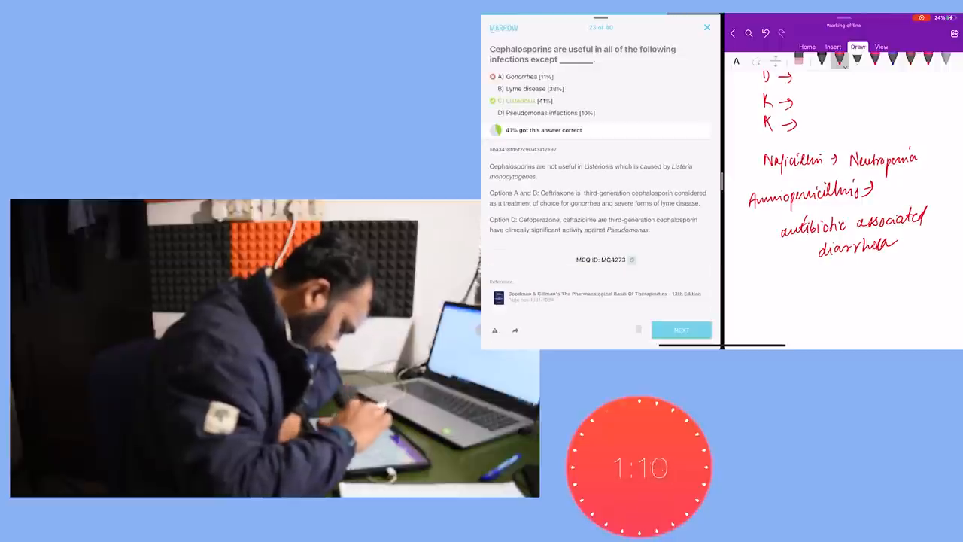
{"action": "left_click", "coordinate": [681, 329]}
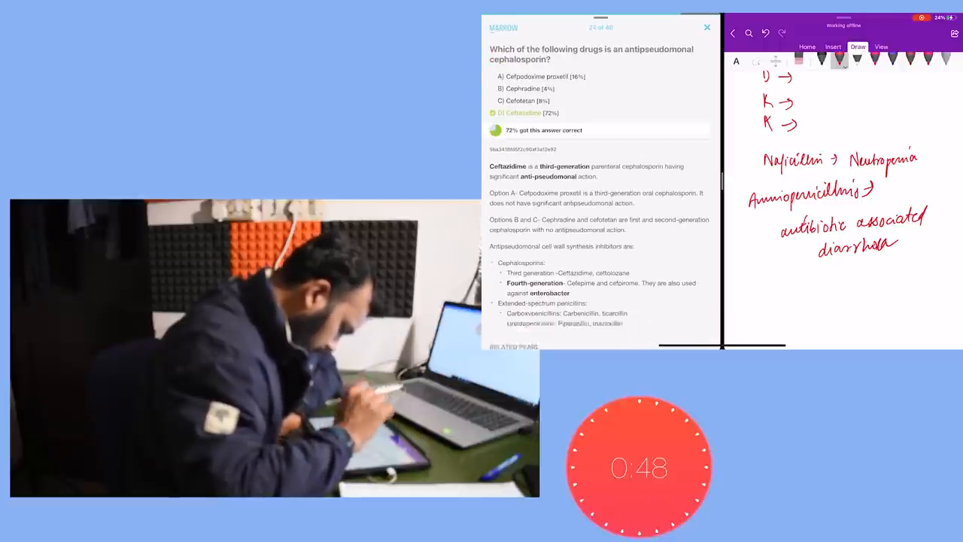